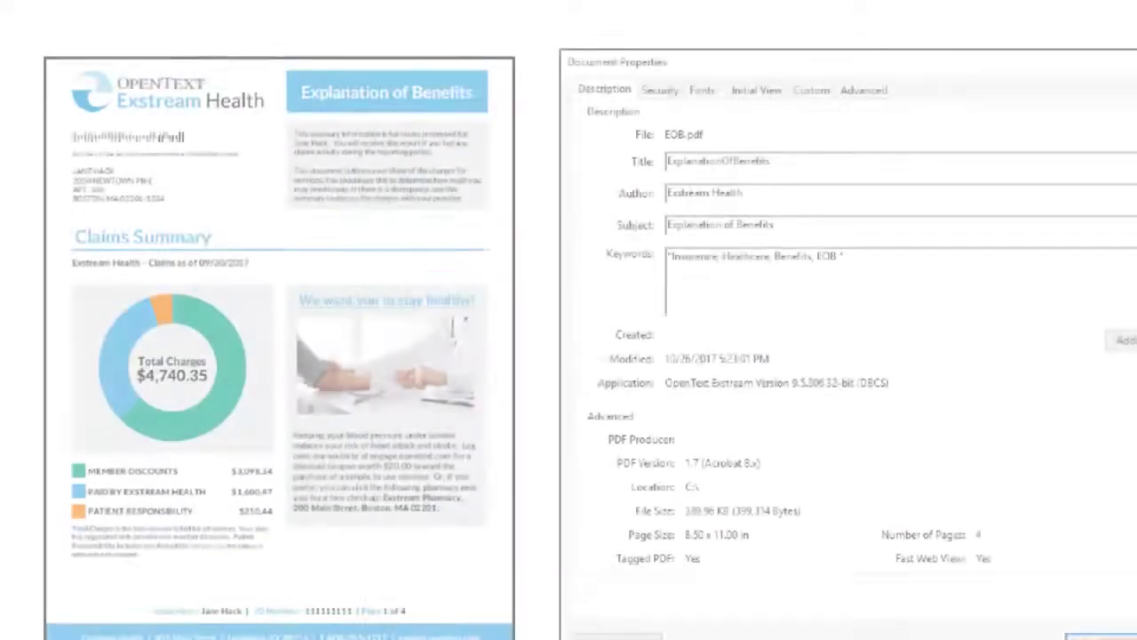
- Open the Metadata window for the PDF_Color output under DBCS Outputs
{"action": "left_click", "coordinate": [719, 162]}
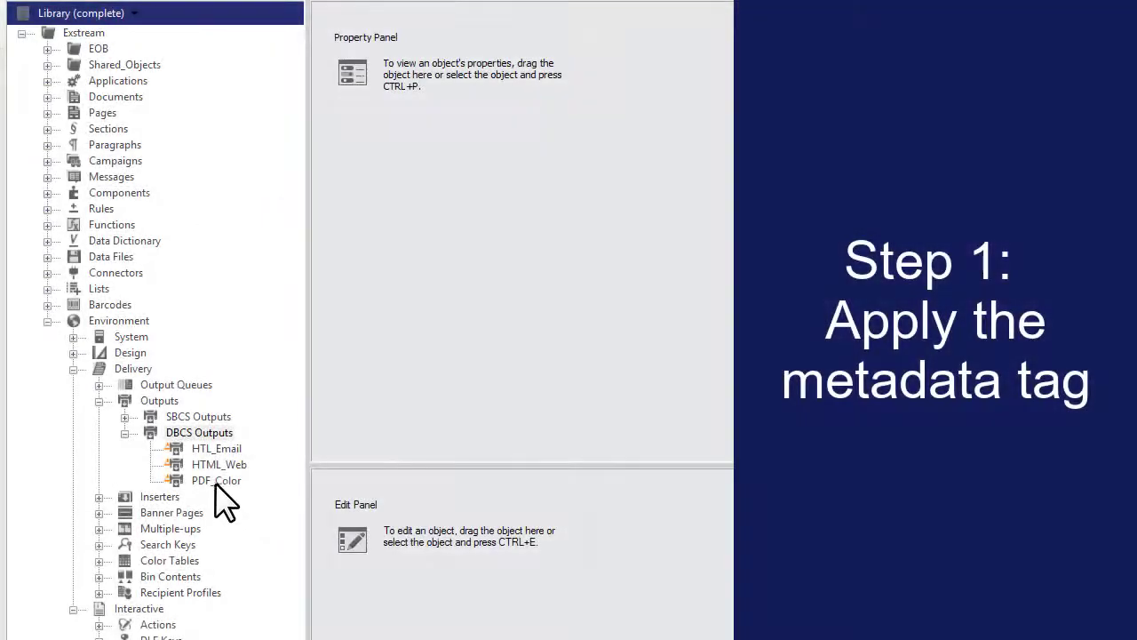
{"action": "right_click", "coordinate": [217, 480]}
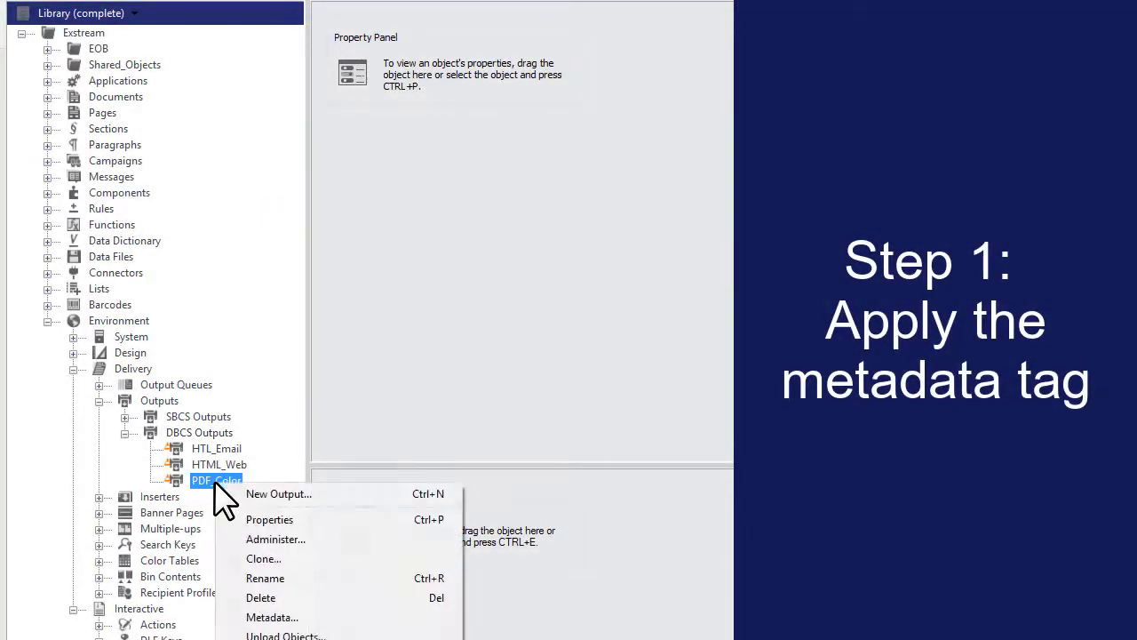
{"action": "left_click", "coordinate": [272, 616]}
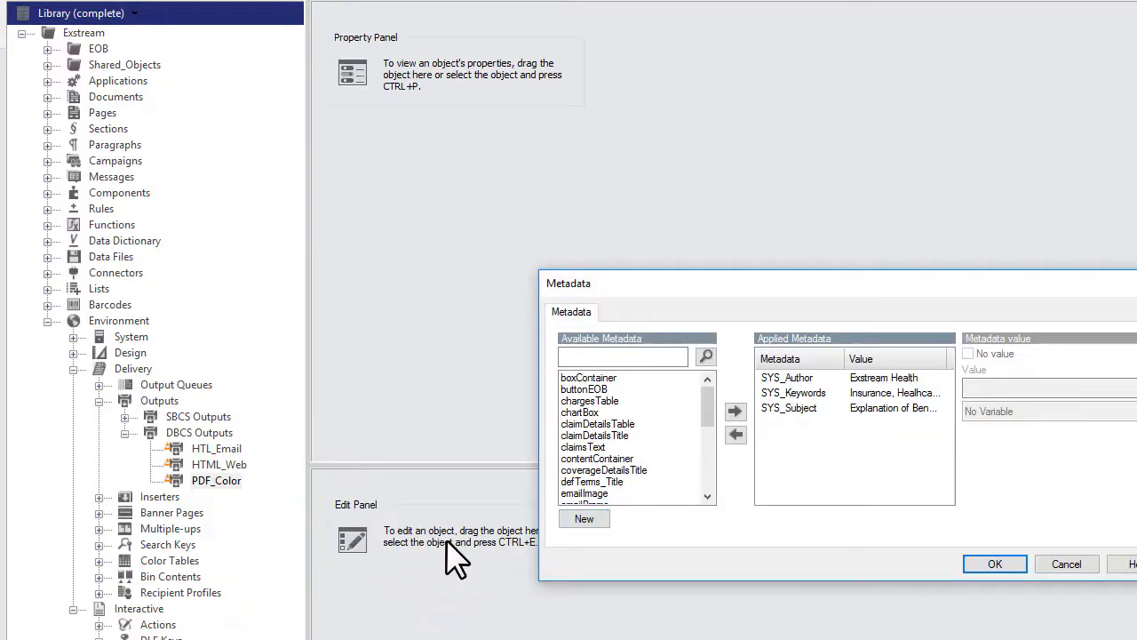
- Move SYS_Title from Available Metadata into Applied Metadata for PDF_Color
{"action": "scroll", "scroll_direction": "down", "scroll_amount": 3}
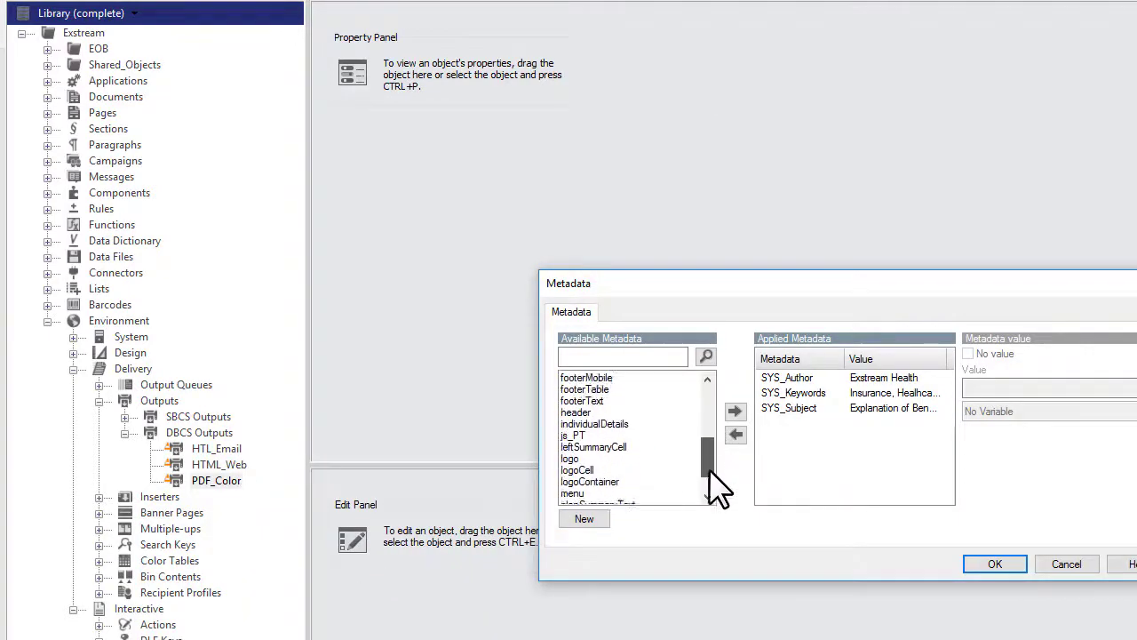
{"action": "scroll", "scroll_direction": "down", "scroll_amount": 3}
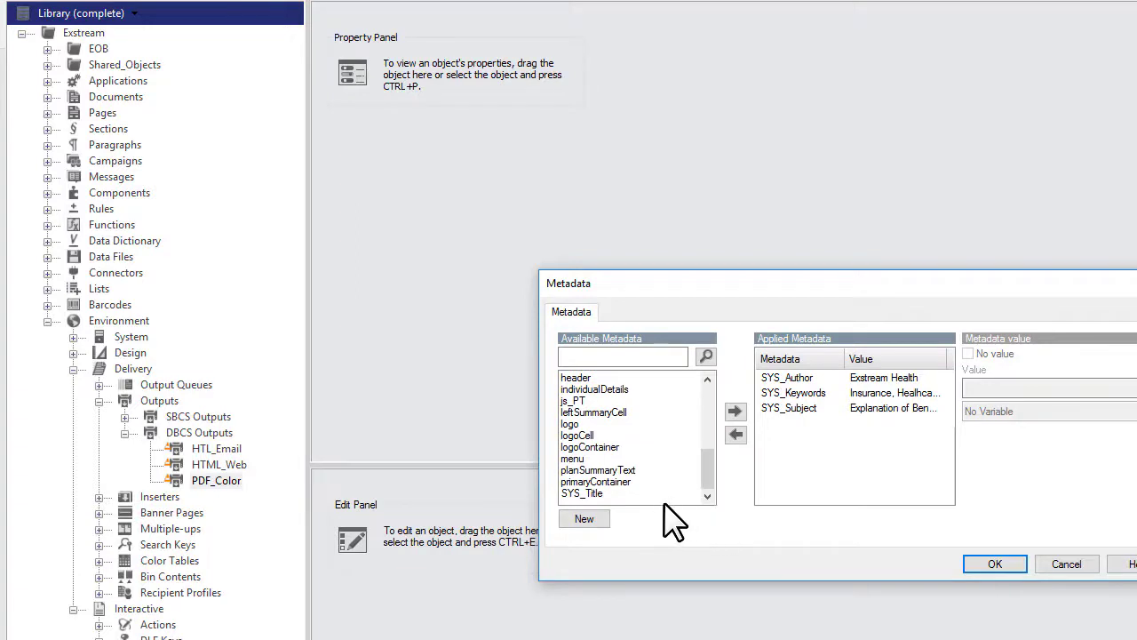
{"action": "left_click", "coordinate": [582, 493]}
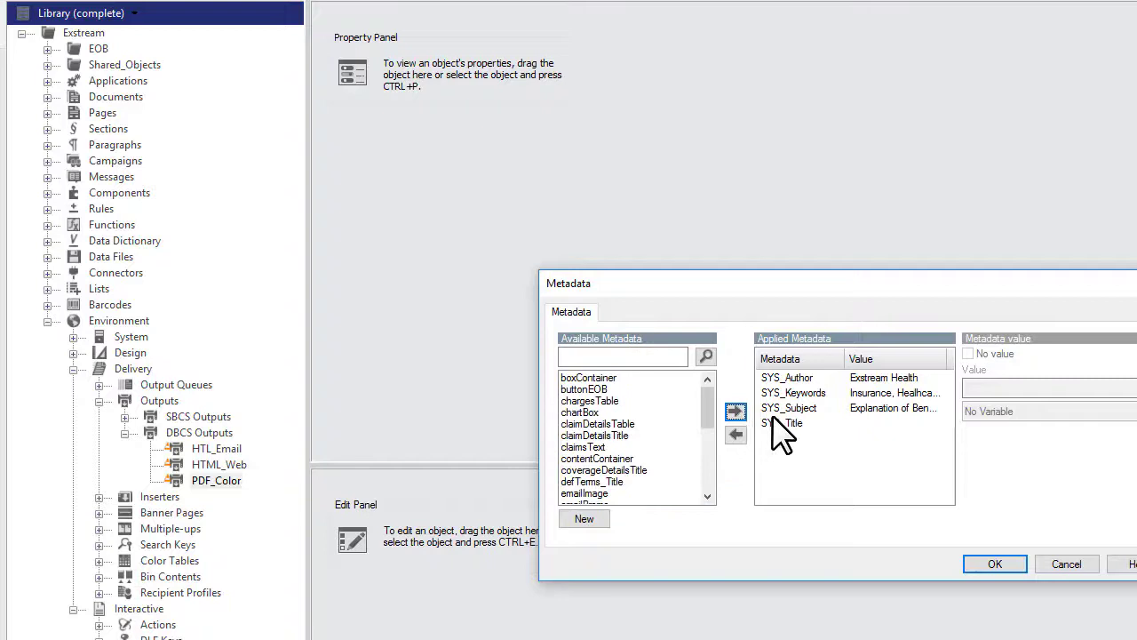
{"action": "left_click", "coordinate": [784, 422]}
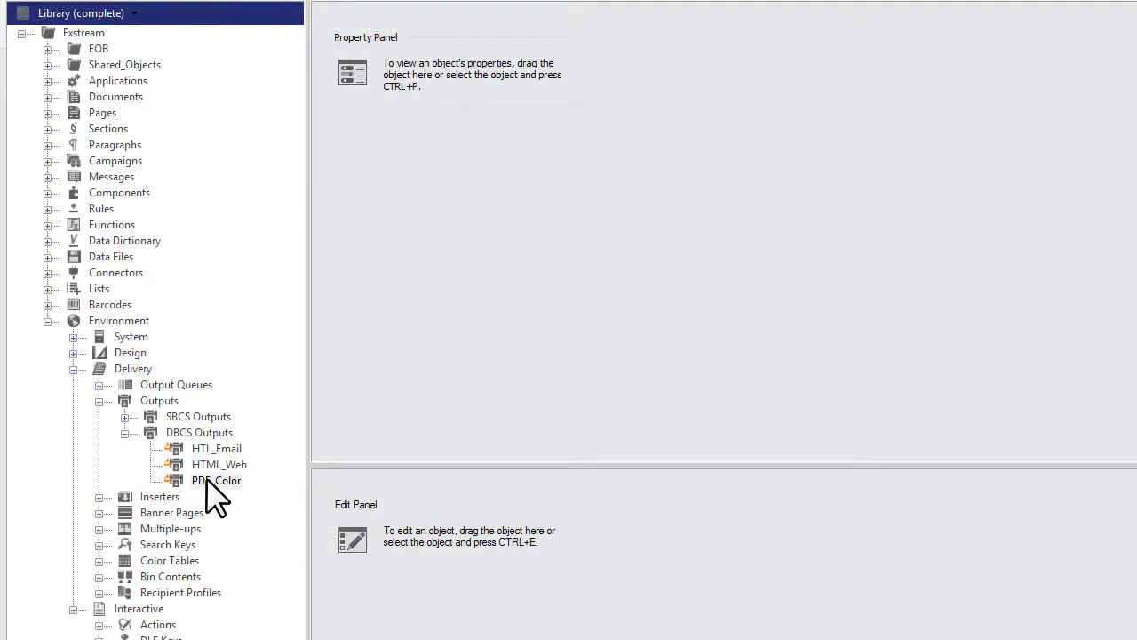
- Select the PDF_Color output in the Library tree
{"action": "left_click", "coordinate": [218, 480]}
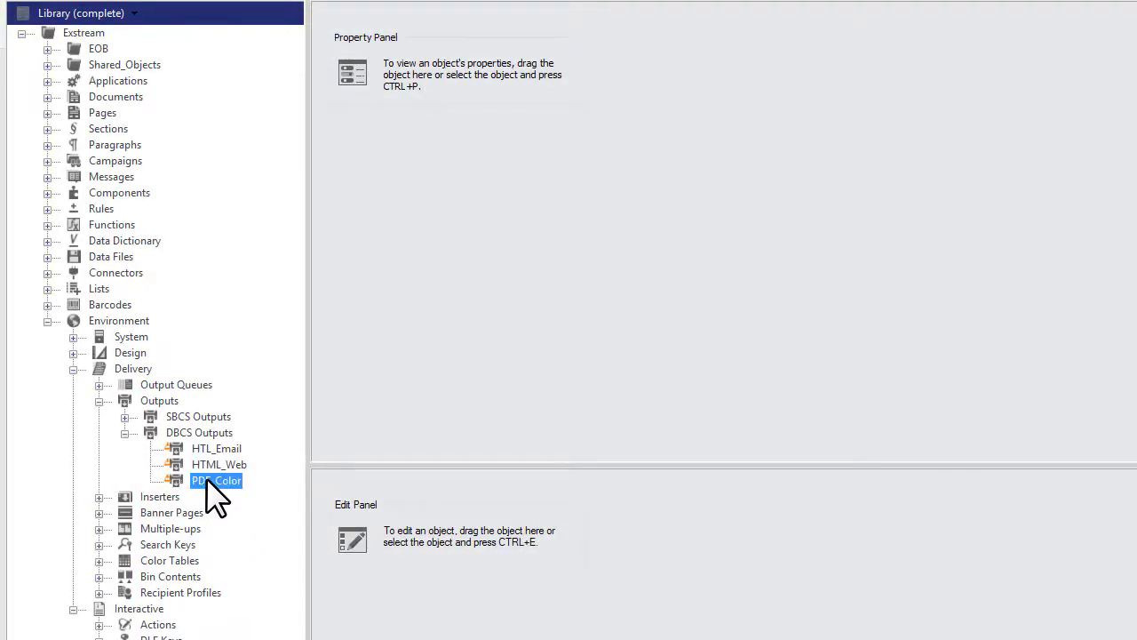
- Open PDF_Color in the Property Panel to view its Basic tab metadata settings
{"action": "double_click", "coordinate": [216, 479]}
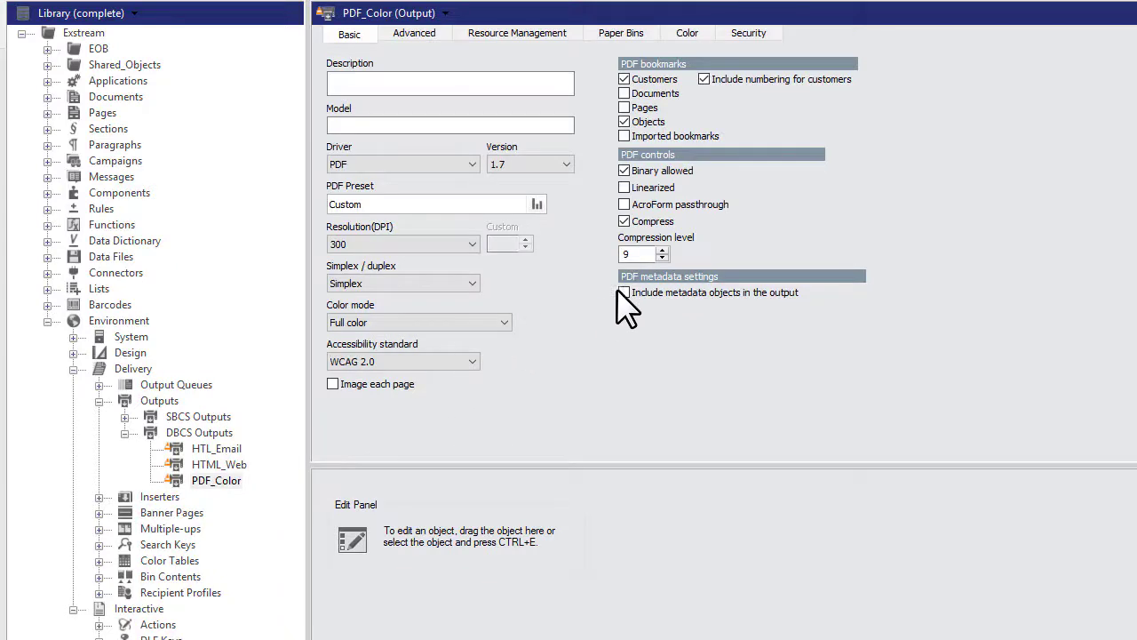
{"action": "mouse_move", "coordinate": [623, 292]}
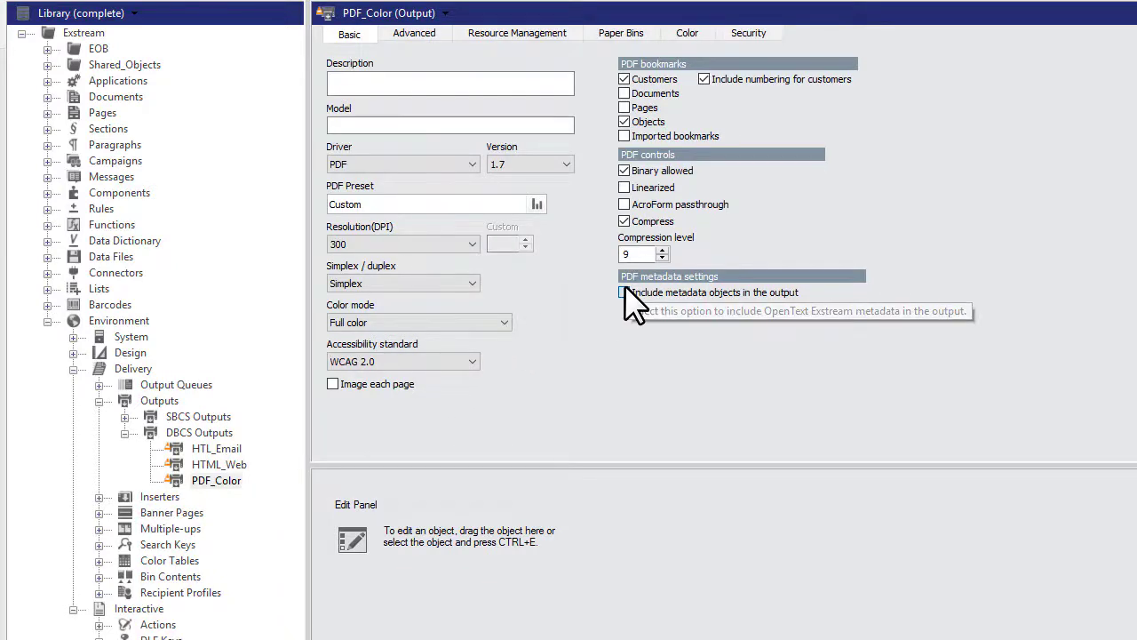